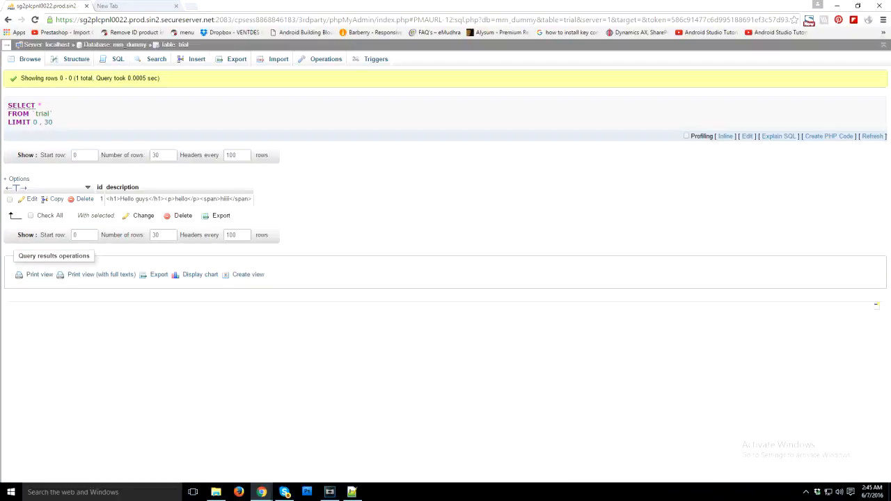
{"action": "mouse_move", "coordinate": [406, 176]}
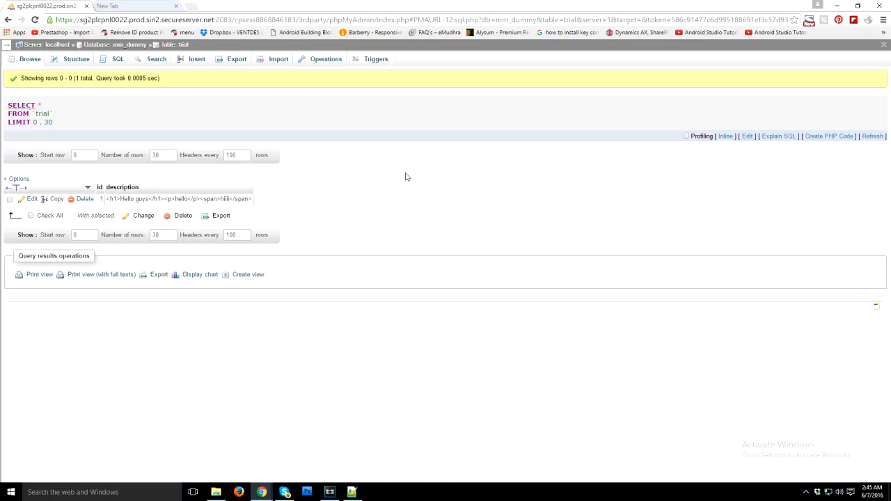
{"action": "mouse_move", "coordinate": [272, 103]}
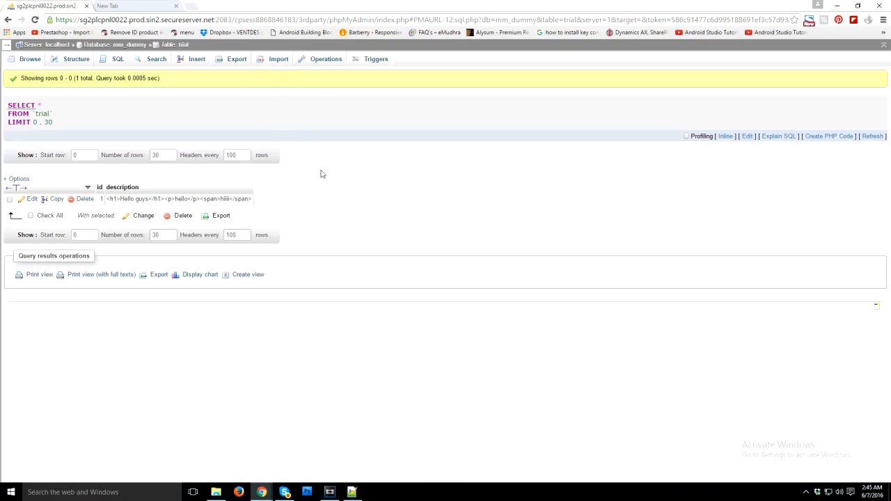
{"action": "mouse_move", "coordinate": [313, 176]}
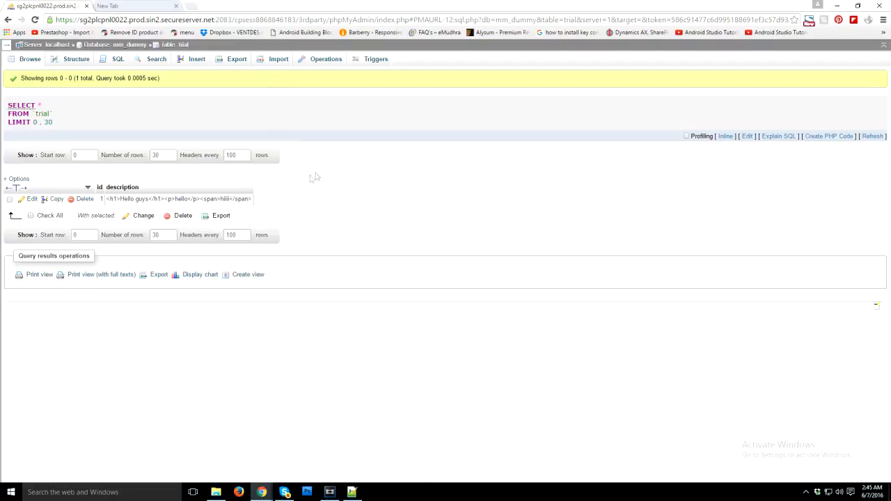
{"action": "mouse_move", "coordinate": [126, 187]}
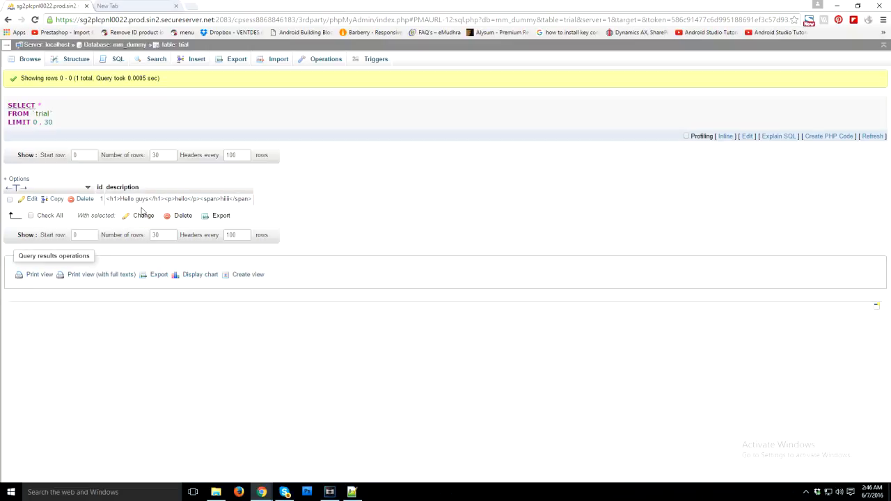
{"action": "mouse_move", "coordinate": [347, 355]}
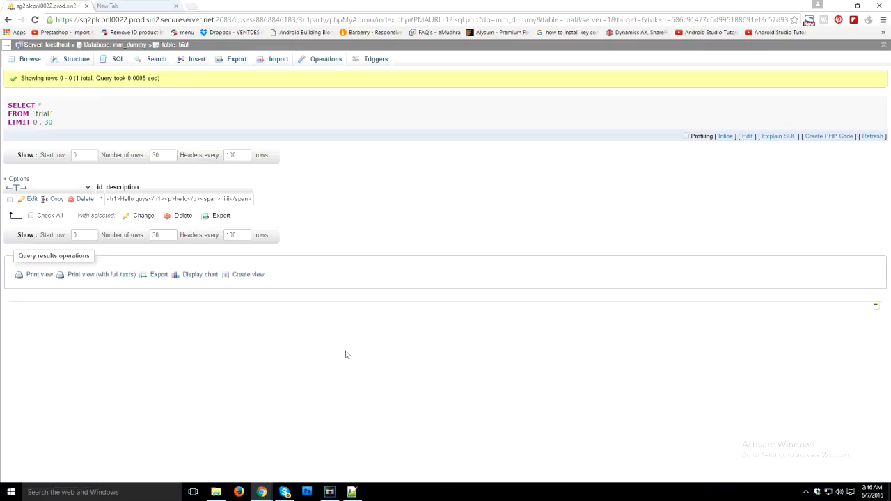
Select the entire fnStripTags script in Notepad++ for copying
{"action": "left_click", "coordinate": [351, 492]}
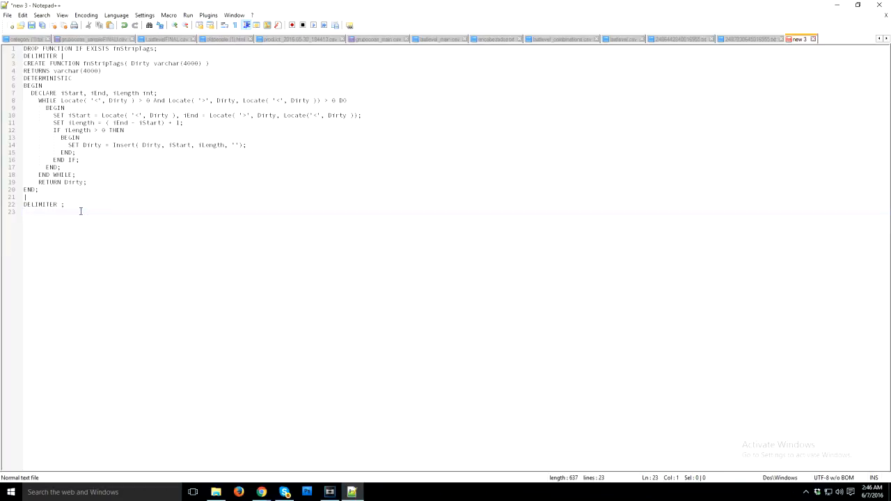
{"action": "mouse_move", "coordinate": [72, 167]}
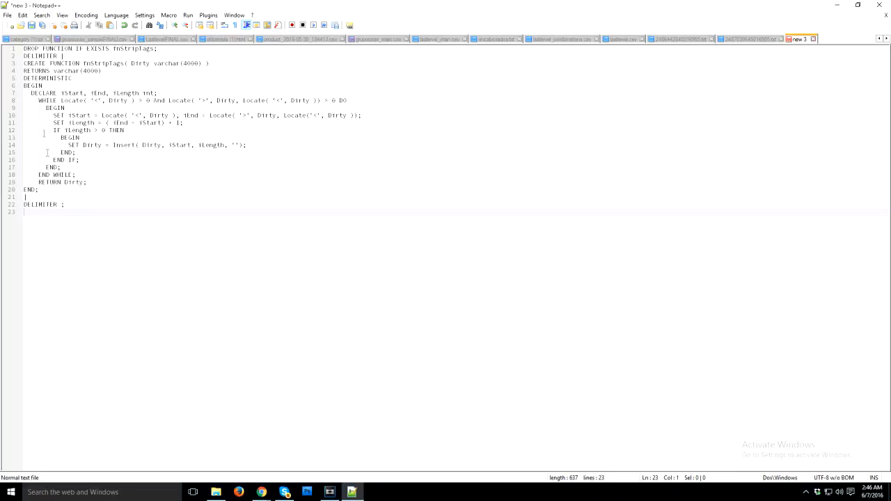
{"action": "key", "text": "ctrl+a"}
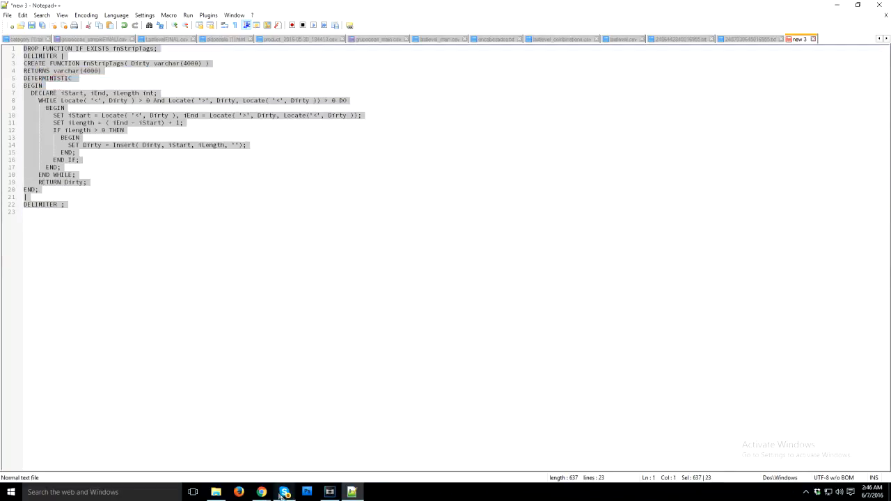
Paste the fnStripTags script into phpMyAdmin's SQL query box and run it with Go
{"action": "left_click", "coordinate": [261, 493]}
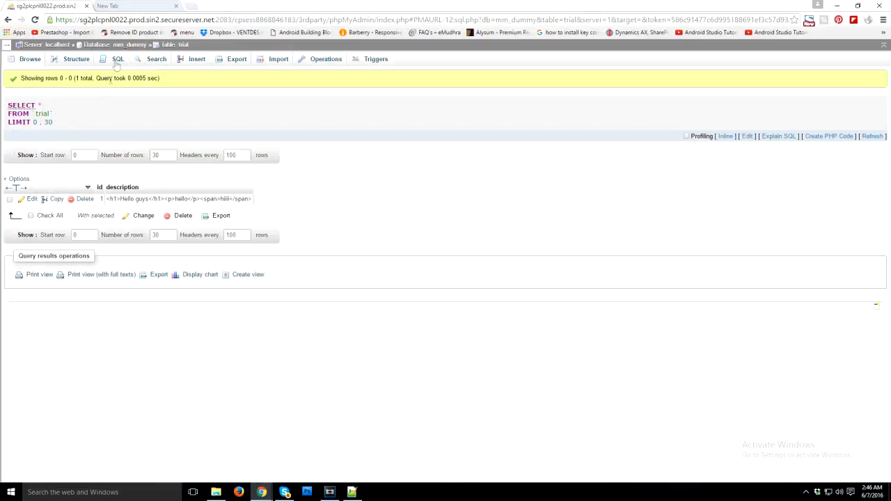
{"action": "left_click", "coordinate": [117, 58]}
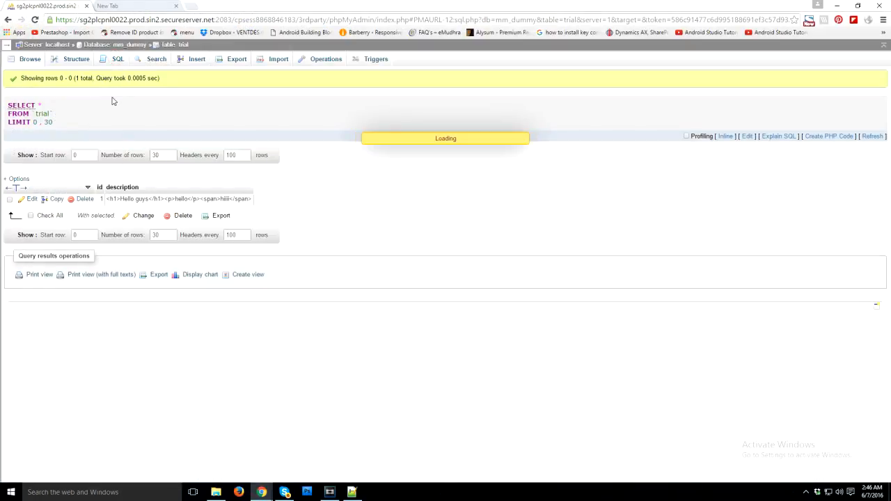
{"action": "left_click", "coordinate": [117, 58]}
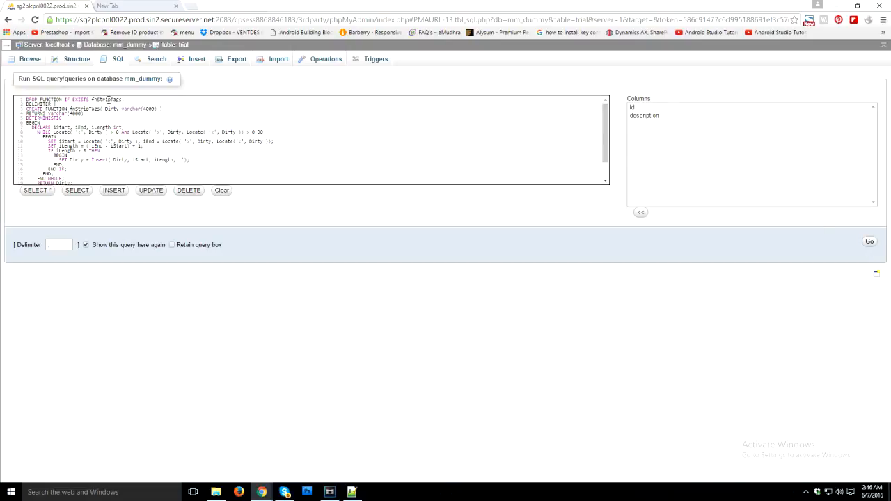
{"action": "mouse_move", "coordinate": [604, 192]}
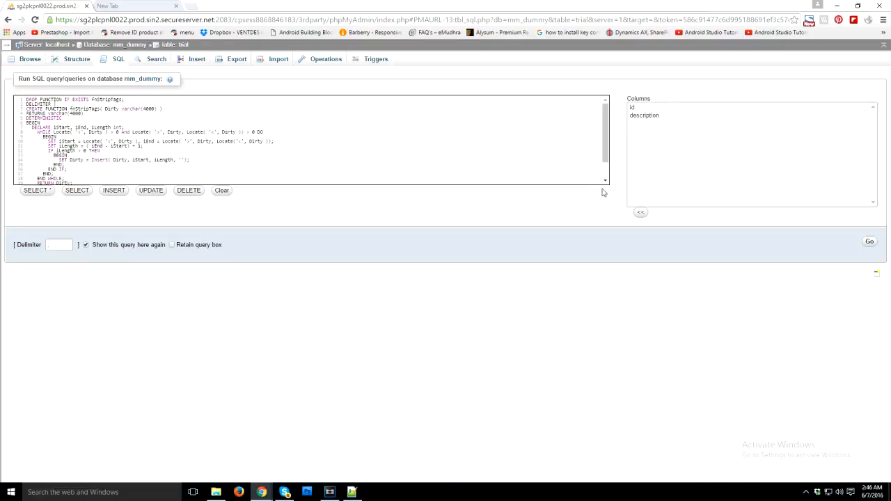
{"action": "left_click", "coordinate": [868, 241]}
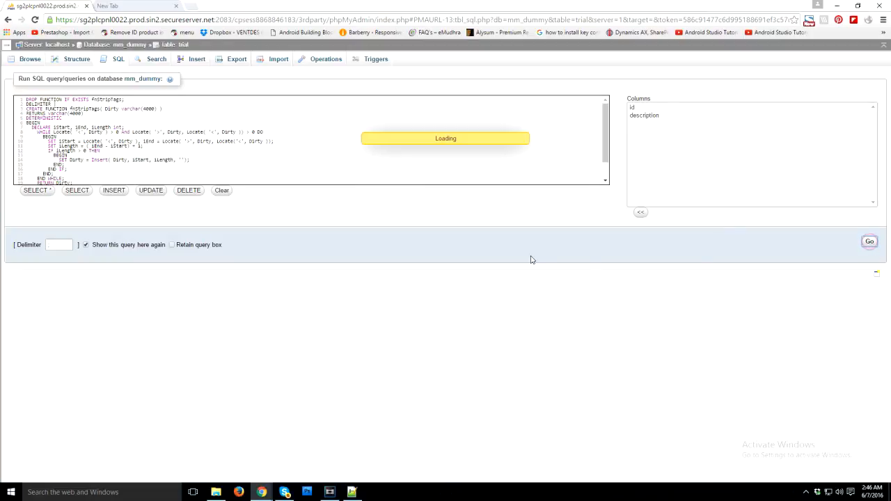
Review the function-creation result and select the fnStripTags name in a fresh query box
{"action": "left_click", "coordinate": [869, 242]}
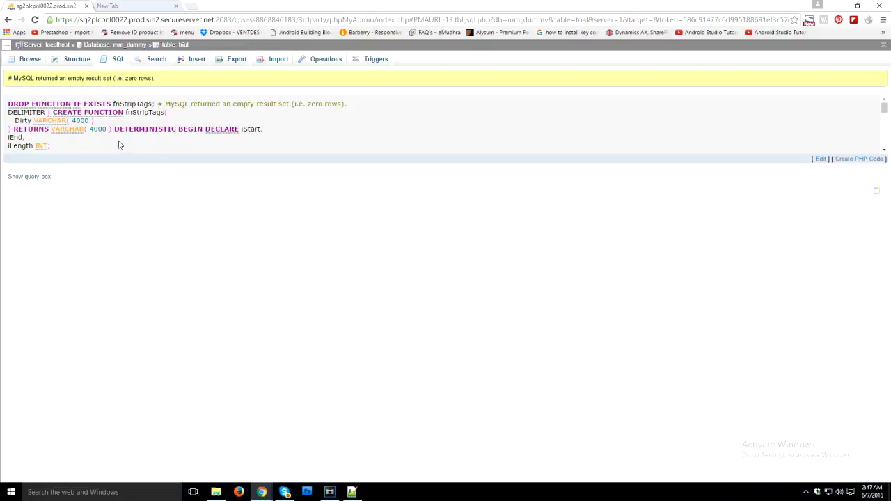
{"action": "mouse_move", "coordinate": [114, 142]}
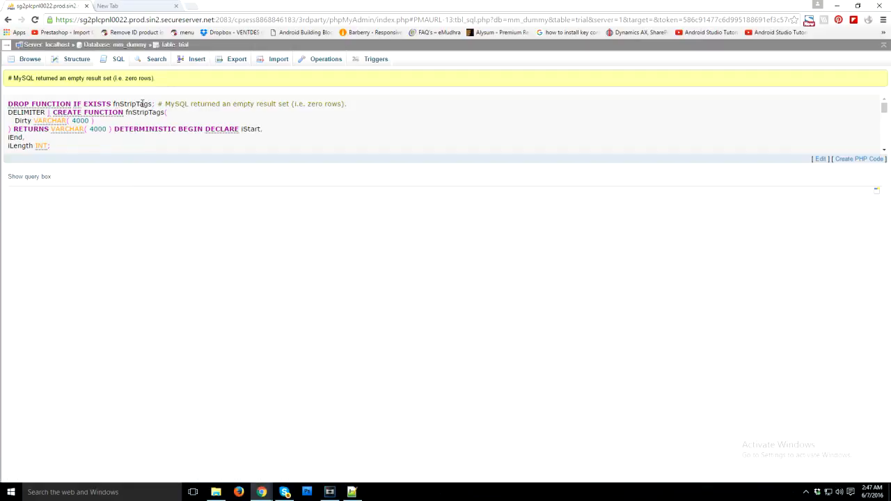
{"action": "double_click", "coordinate": [123, 103]}
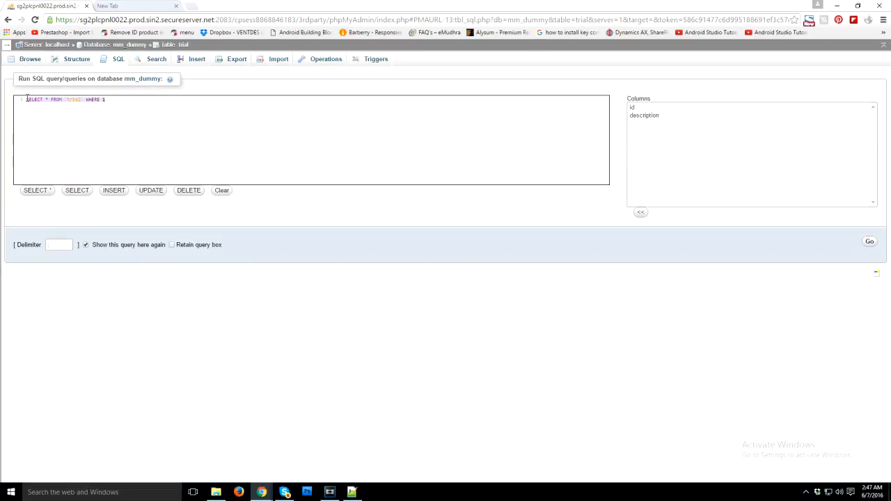
Write: update trial set description = fnStripTags(description) where id = '1'
{"action": "left_click", "coordinate": [222, 190]}
{"action": "type", "text": "update"}
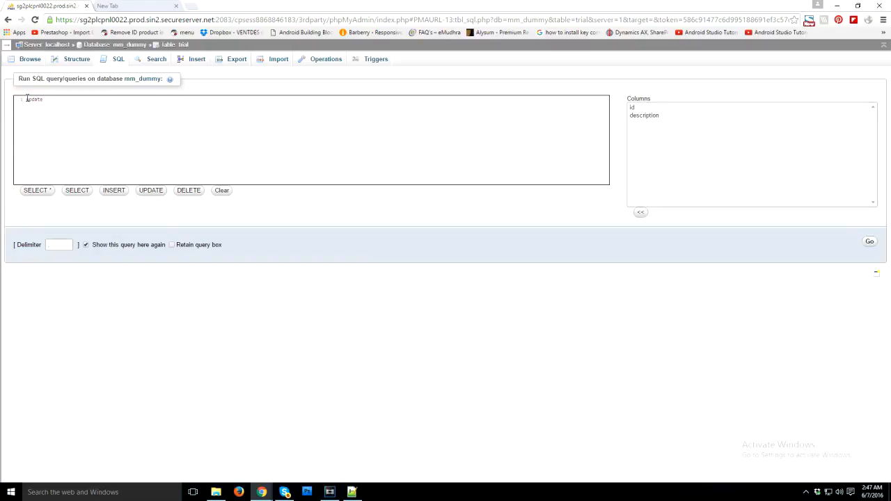
{"action": "type", "text": "trial set"}
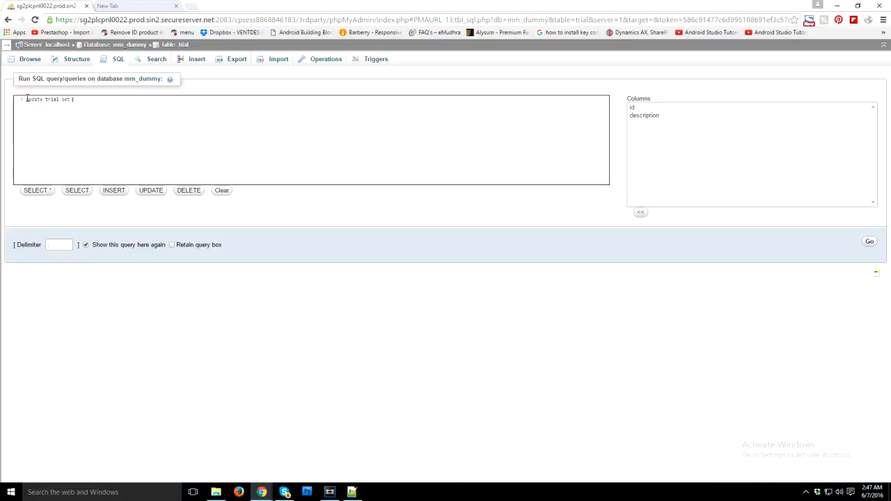
{"action": "type", "text": "description"}
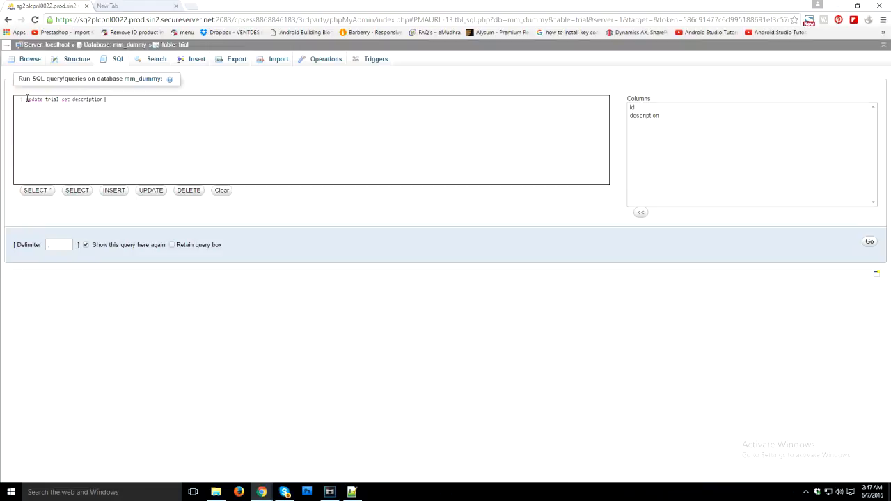
{"action": "type", "text": "="}
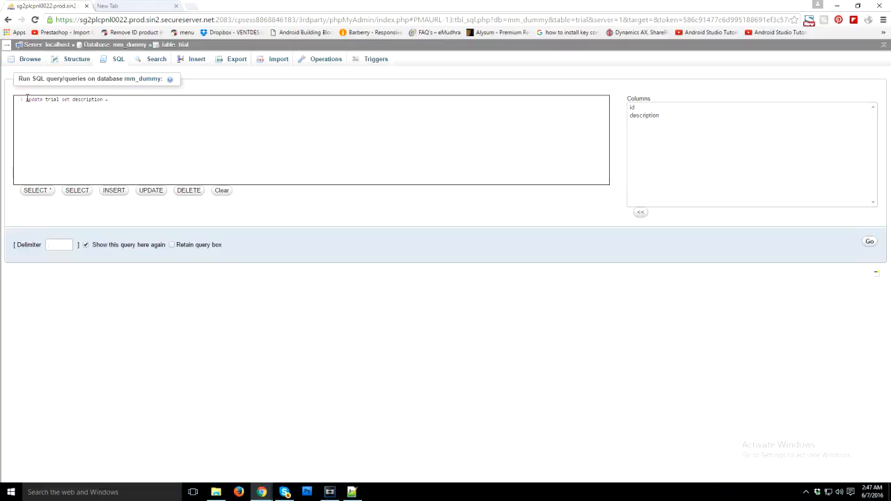
{"action": "type", "text": "|"}
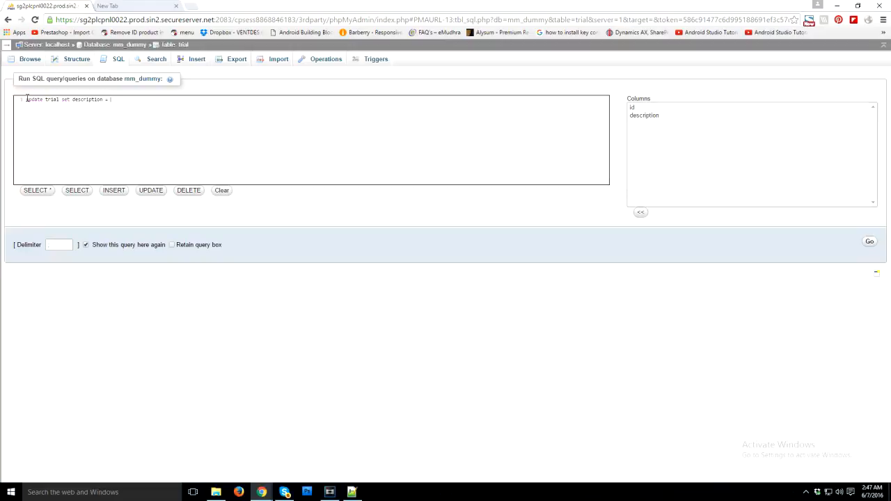
{"action": "type", "text": "fnStripTags"}
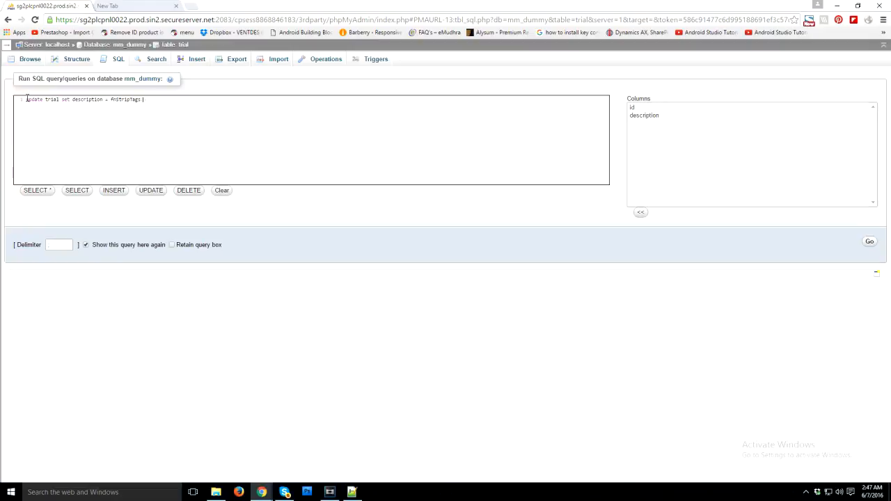
{"action": "type", "text": "description"}
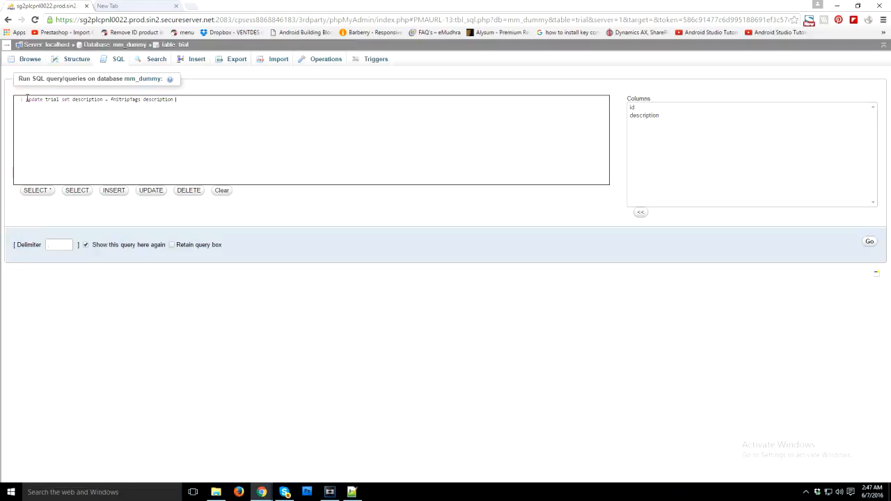
{"action": "type", "text": "(description) w"}
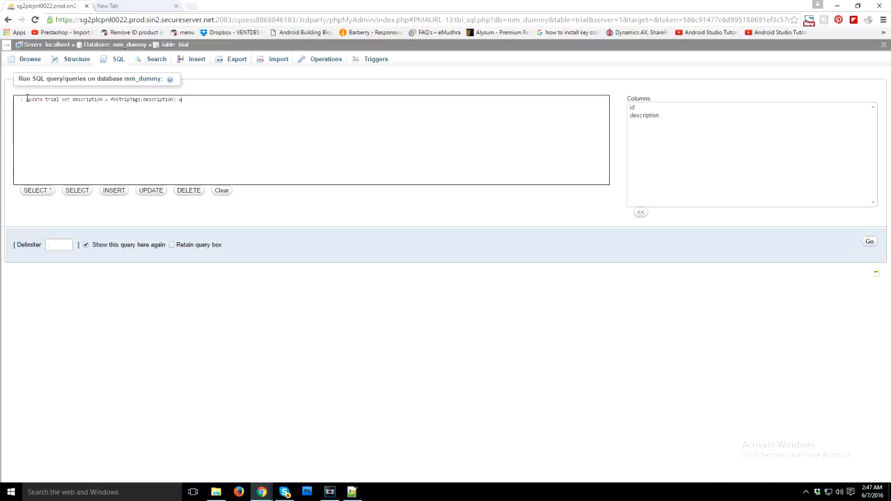
{"action": "type", "text": "where"}
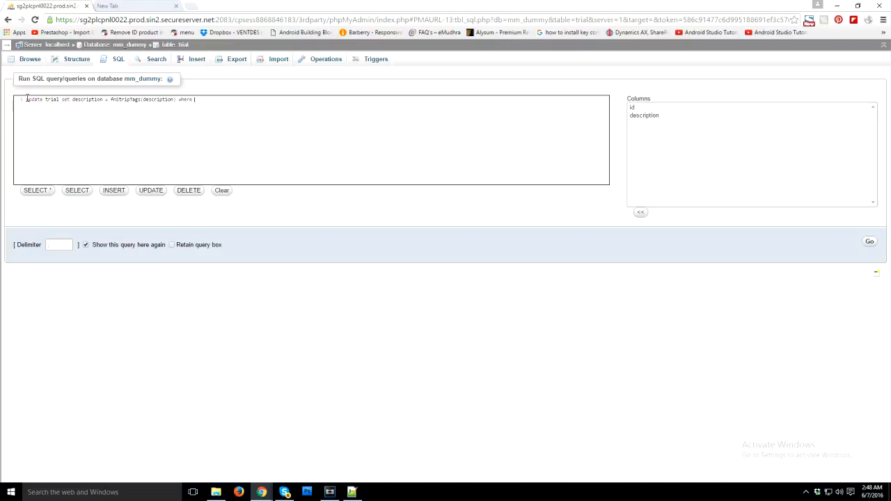
{"action": "type", "text": "id"}
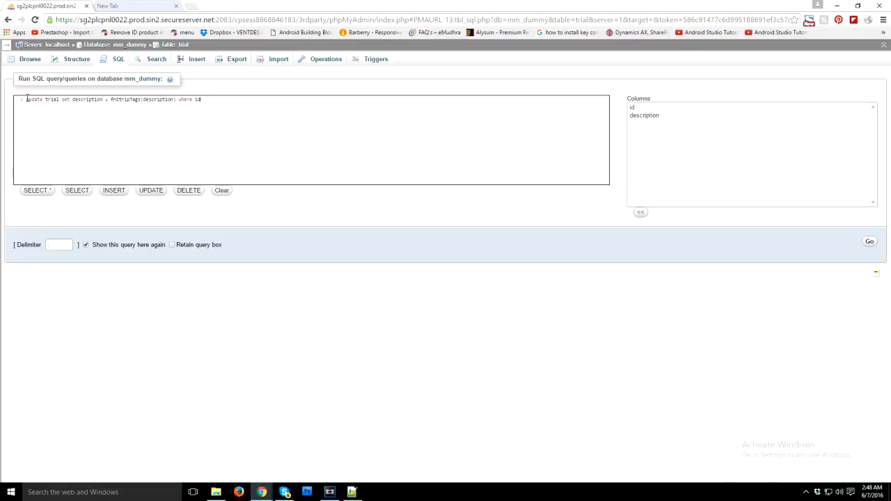
{"action": "type", "text": "4'"}
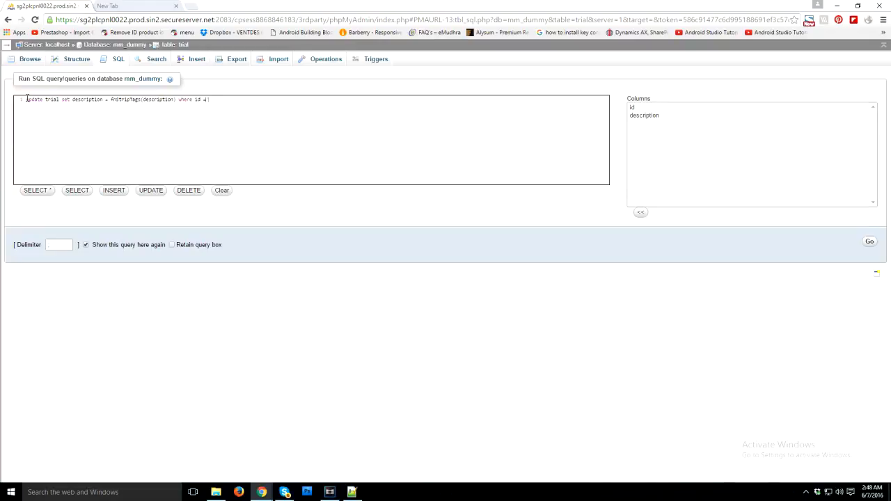
{"action": "type", "text": "'1'"}
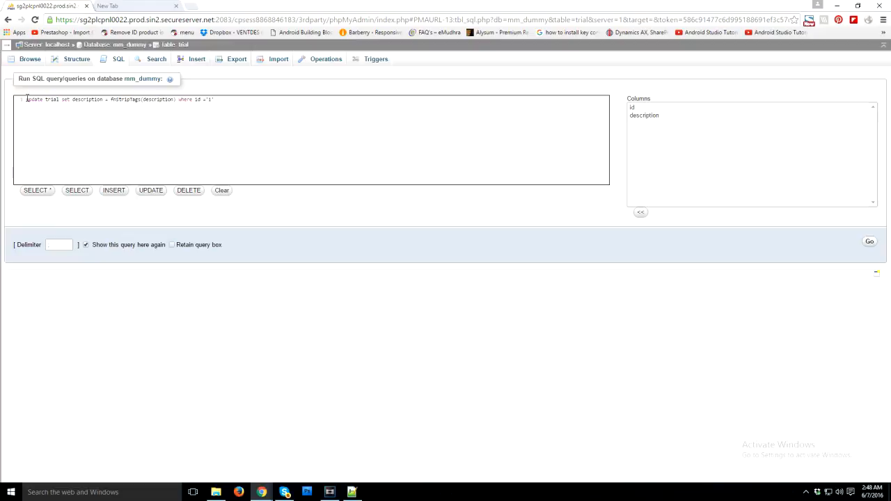
{"action": "mouse_move", "coordinate": [869, 250]}
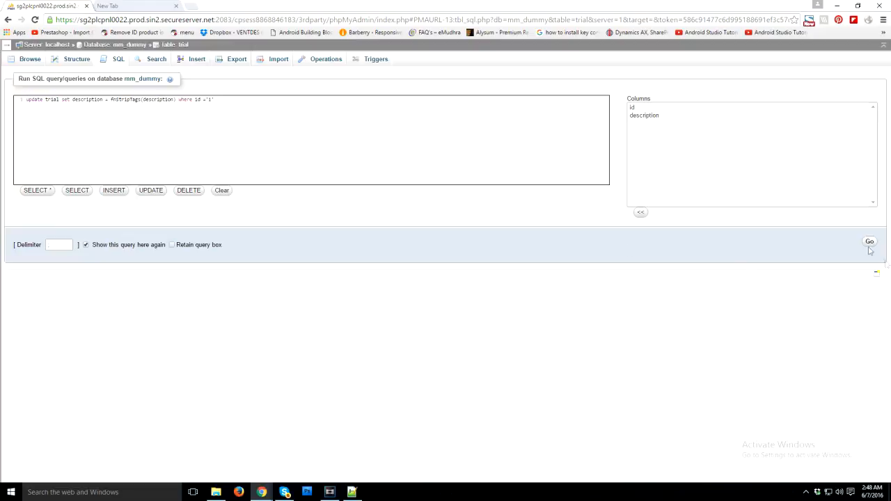
Run the UPDATE on the trial table, confirming 1 row affected
{"action": "left_click", "coordinate": [869, 242]}
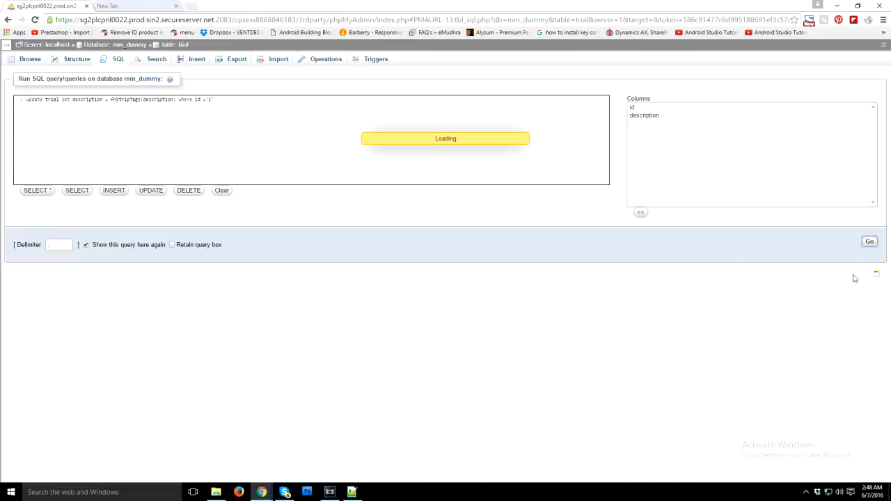
{"action": "left_click", "coordinate": [868, 241]}
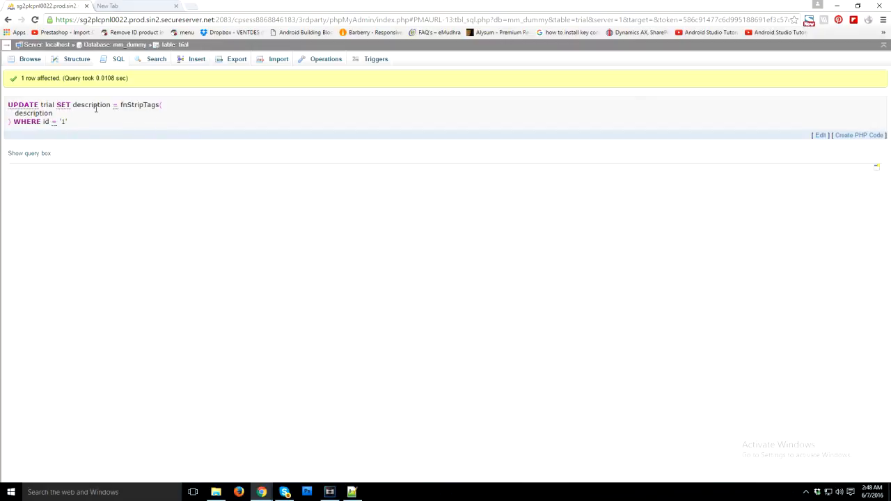